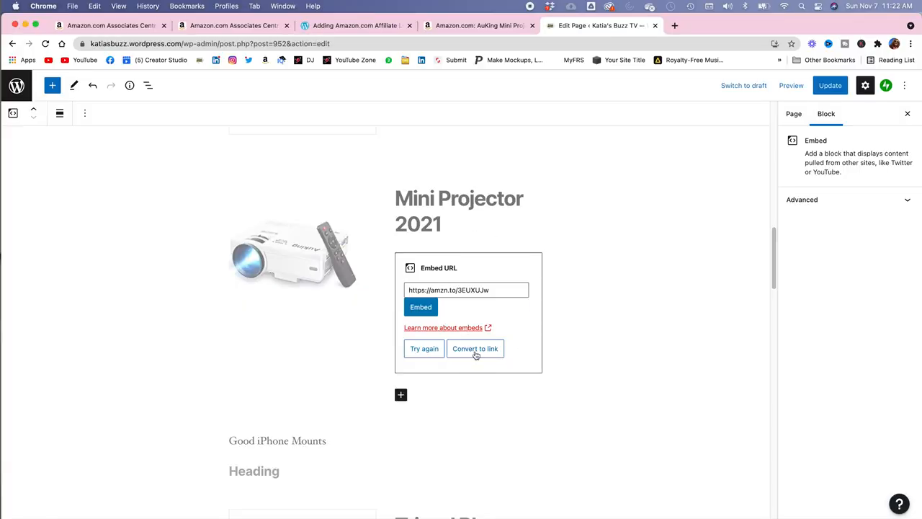
Switch to the Amazon AuKing Mini Projector browser tab.
{"action": "left_click", "coordinate": [478, 26]}
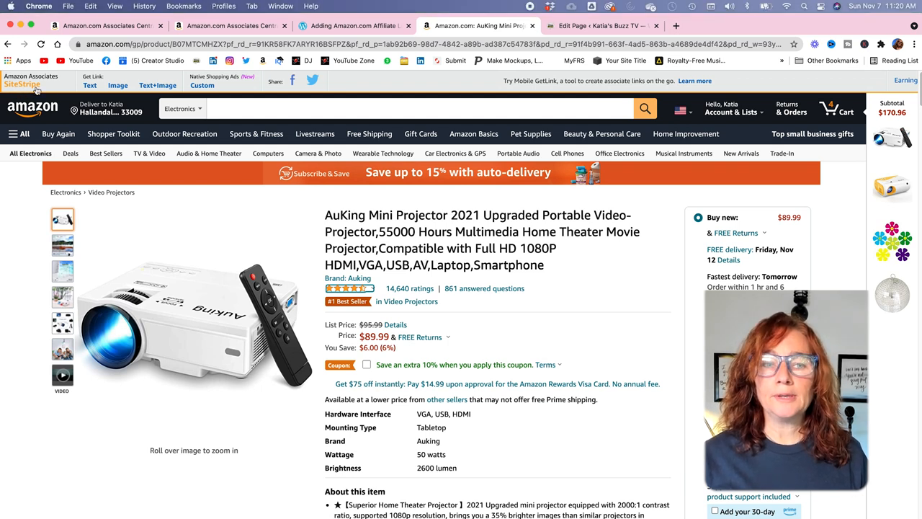
Generate the large image-link HTML code in SiteStripe and return to WordPress.
{"action": "left_click", "coordinate": [89, 85]}
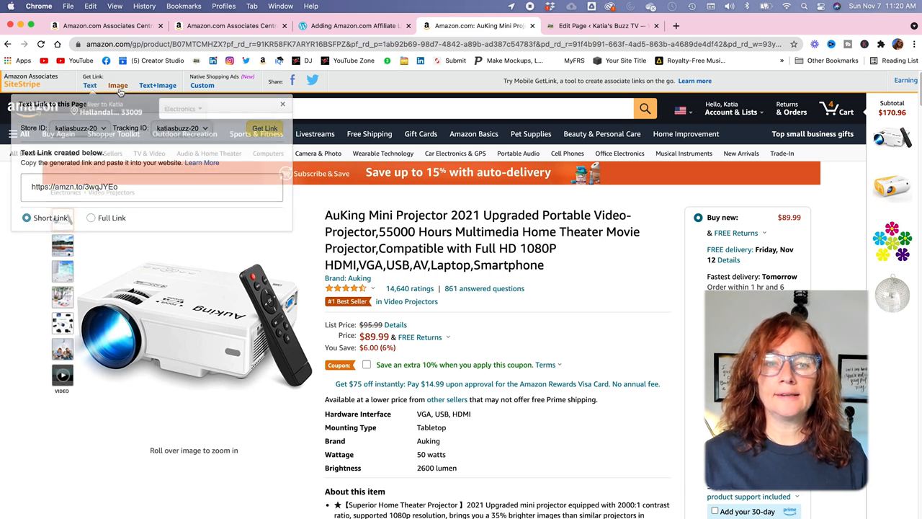
{"action": "left_click", "coordinate": [118, 83]}
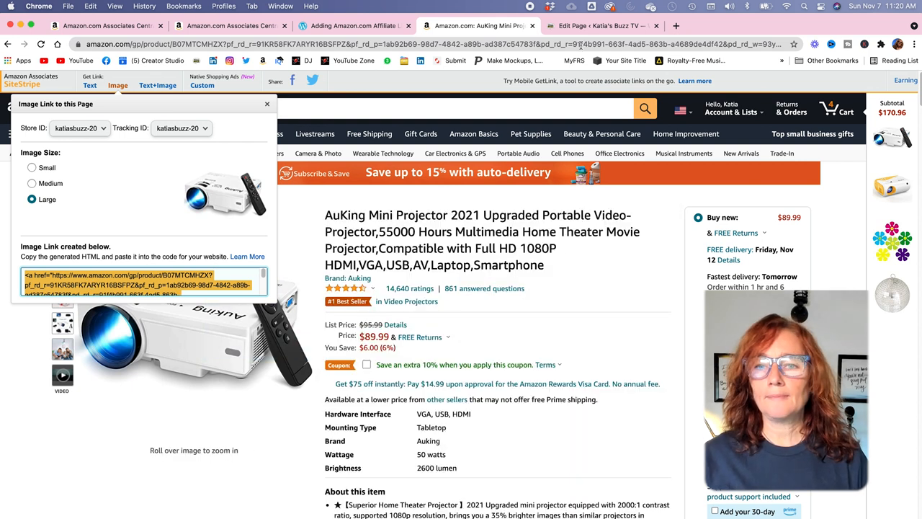
{"action": "left_click", "coordinate": [602, 26]}
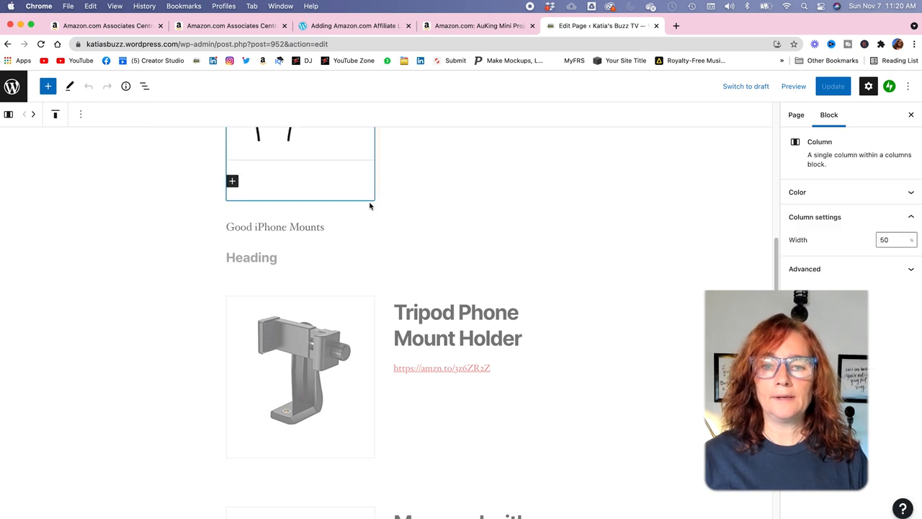
Insert a Columns block split 50/50 below the iPhone mount section.
{"action": "left_click", "coordinate": [383, 211]}
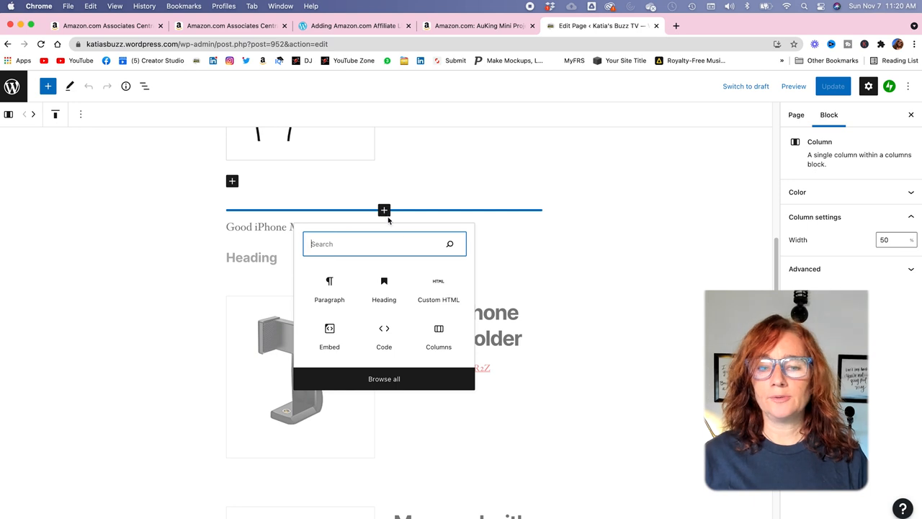
{"action": "left_click", "coordinate": [438, 333]}
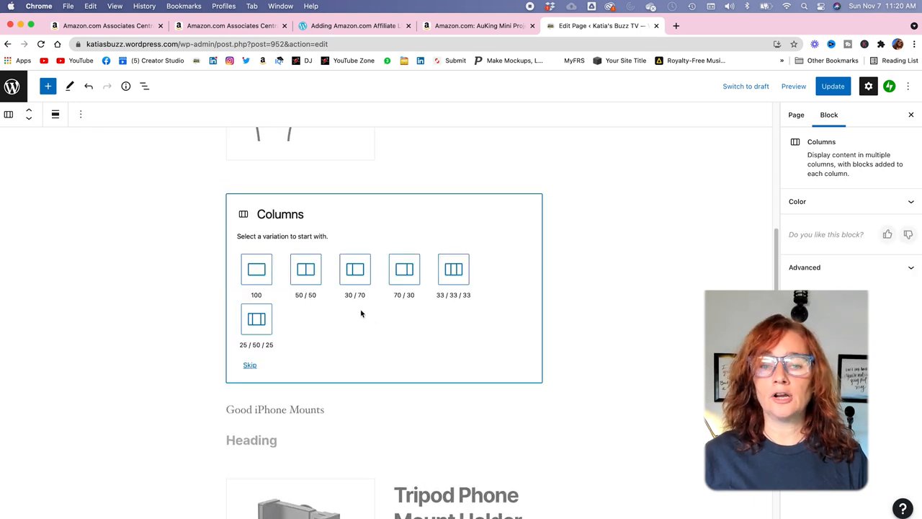
{"action": "left_click", "coordinate": [306, 270]}
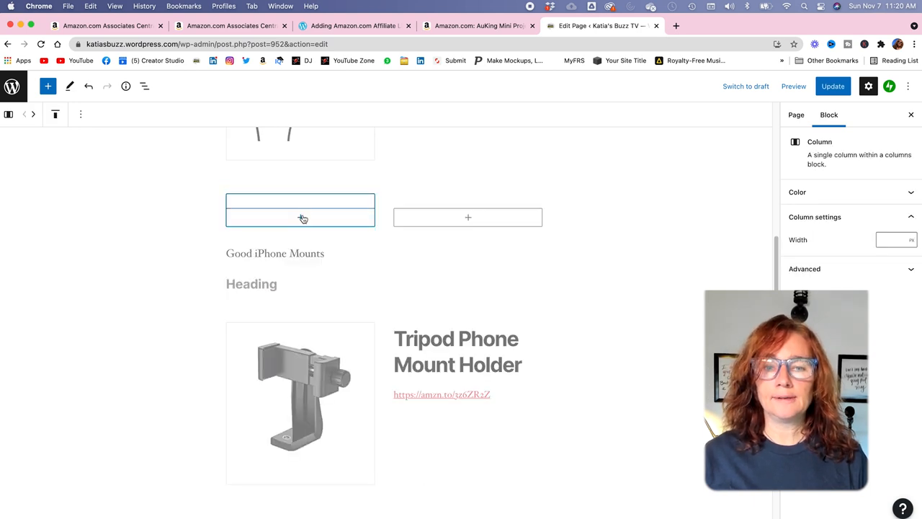
Add a Custom HTML block in the left column for the projector image code, then return to Amazon.
{"action": "left_click", "coordinate": [300, 216]}
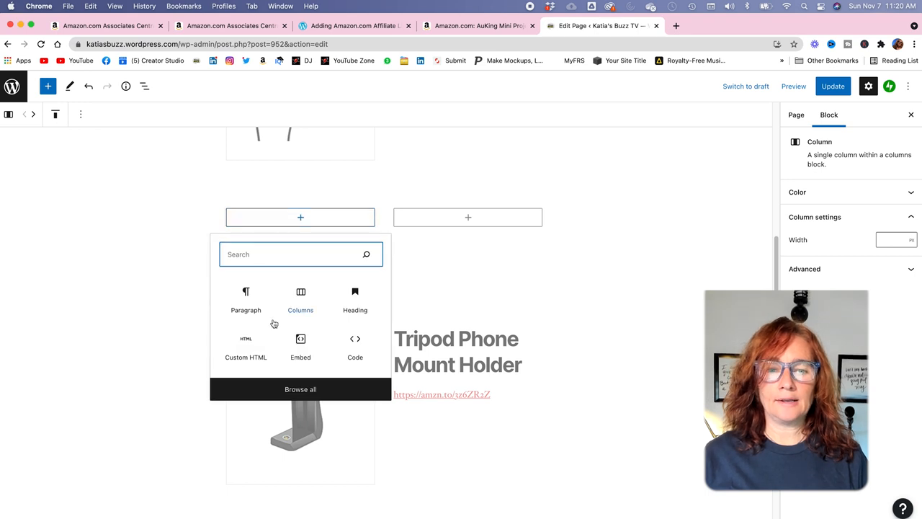
{"action": "left_click", "coordinate": [245, 346]}
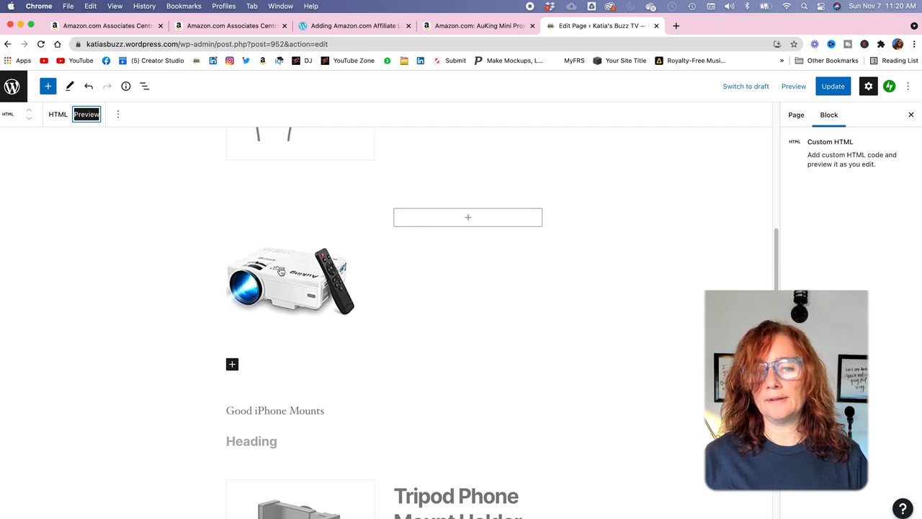
{"action": "mouse_move", "coordinate": [377, 343]}
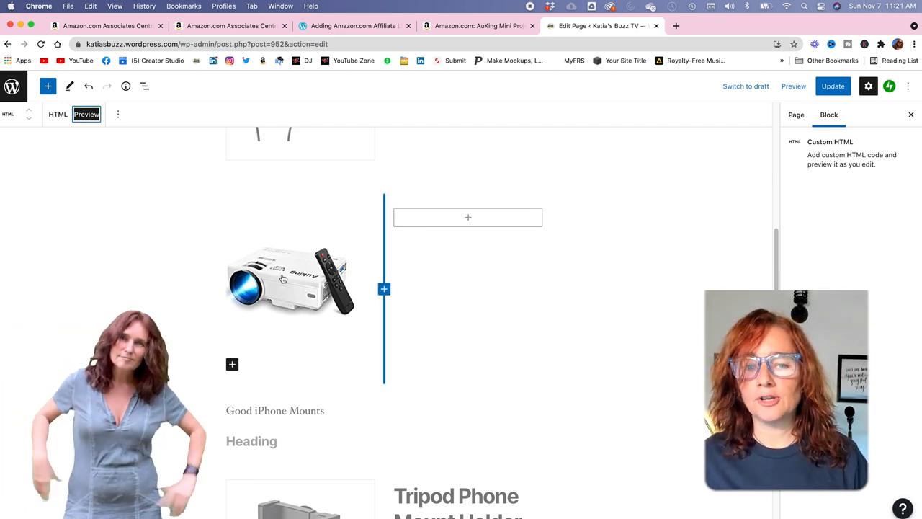
{"action": "left_click", "coordinate": [476, 26]}
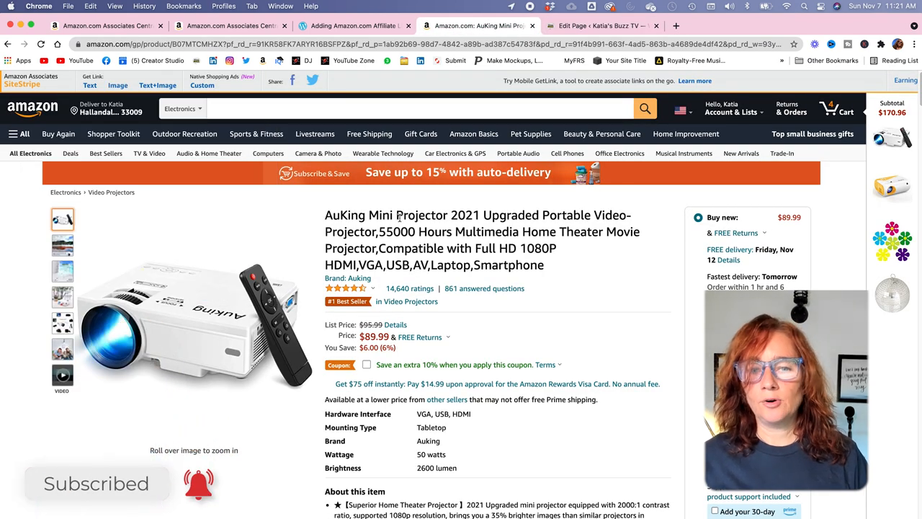
Select 'Mini Projector 2021' in the Amazon product title.
{"action": "double_click", "coordinate": [410, 215]}
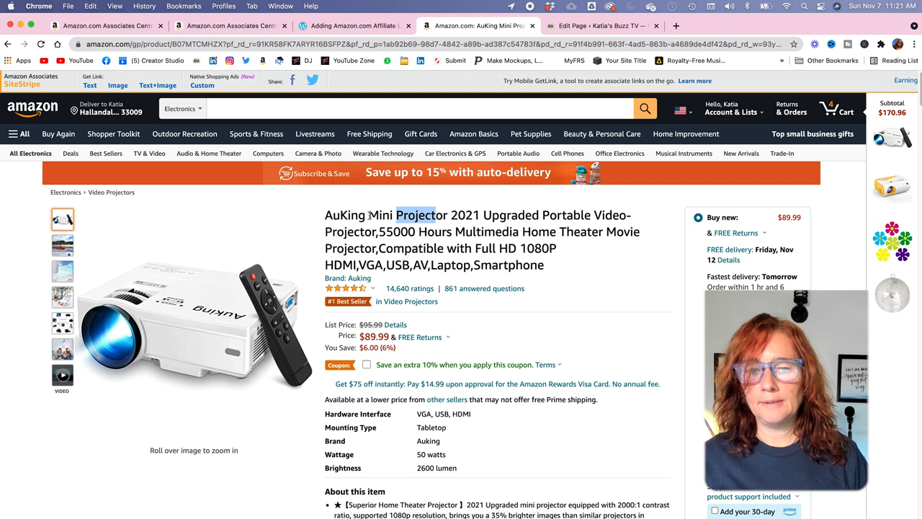
{"action": "left_click_drag", "start_coordinate": [369, 215], "coordinate": [481, 215]}
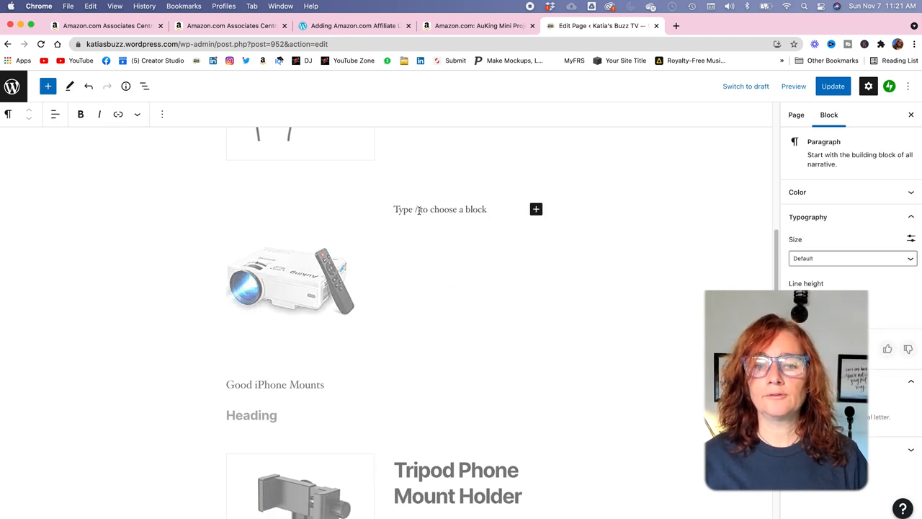
Make the right column's block an H3 heading reading 'Mini Projector 2021', then return to Amazon.
{"action": "left_click", "coordinate": [8, 116]}
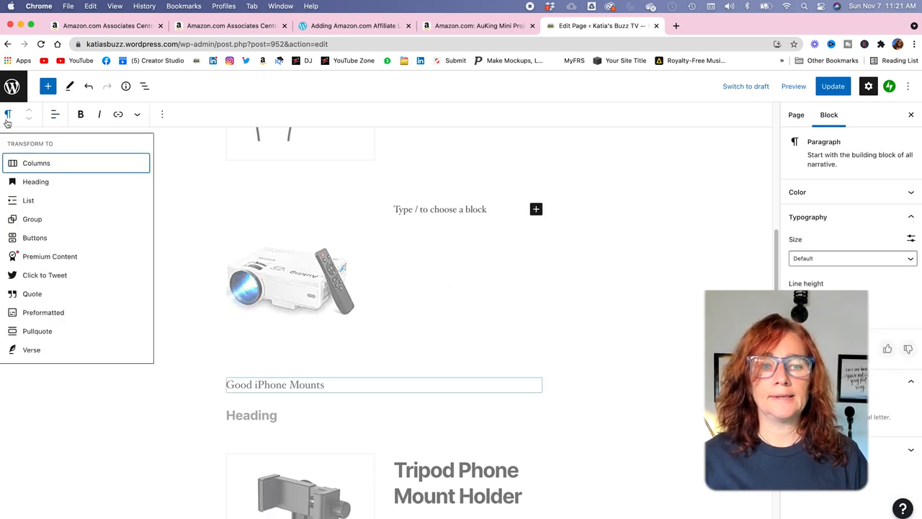
{"action": "left_click", "coordinate": [34, 181]}
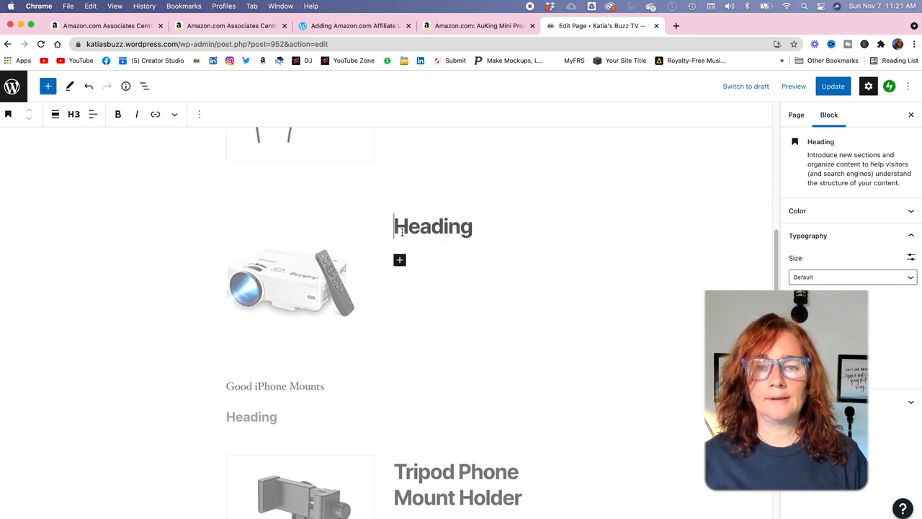
{"action": "type", "text": "Mini Projector 2021"}
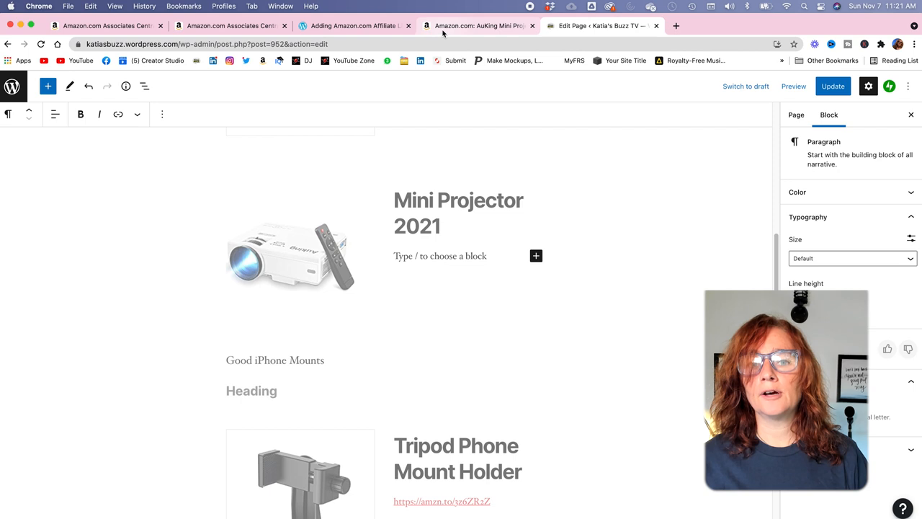
{"action": "left_click", "coordinate": [478, 26]}
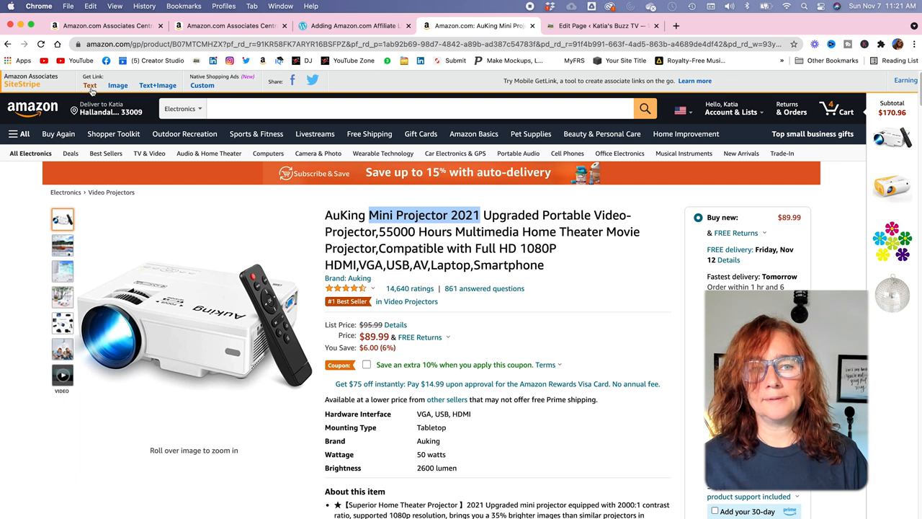
Get the projector's short text affiliate link from SiteStripe and return to WordPress.
{"action": "left_click", "coordinate": [89, 85]}
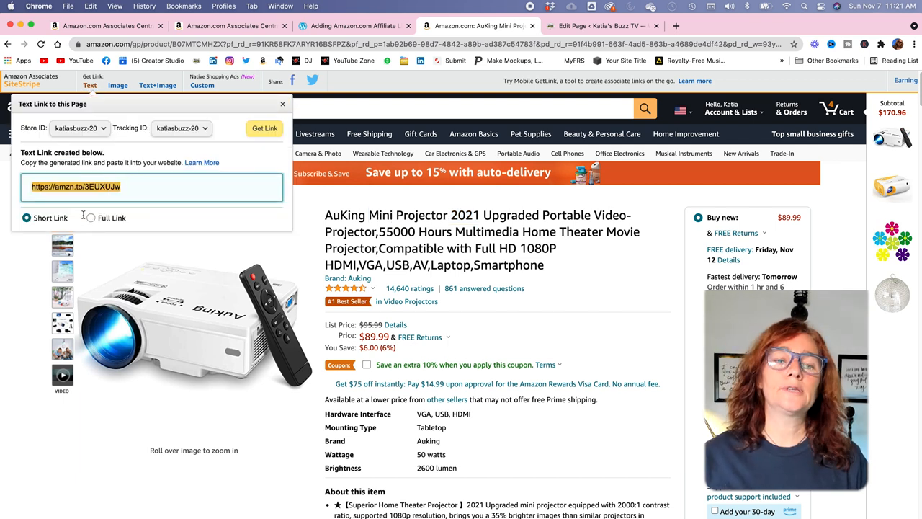
{"action": "left_click", "coordinate": [89, 217]}
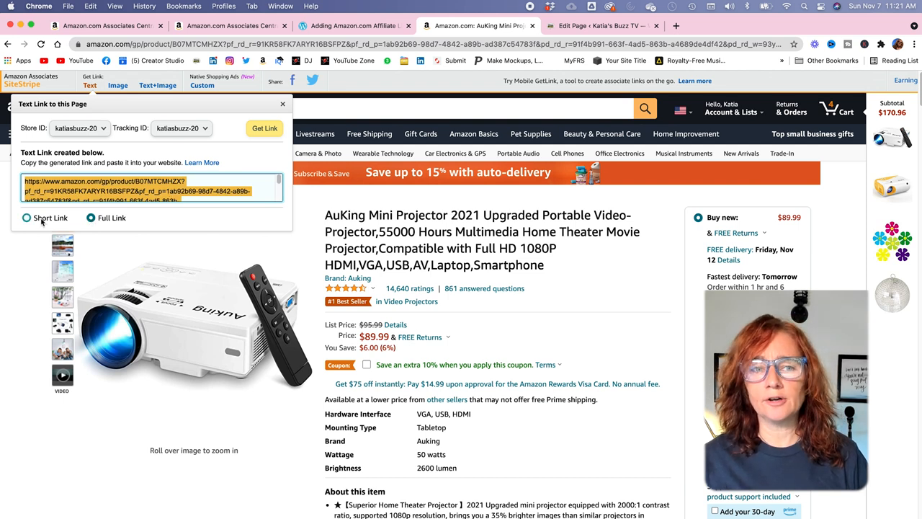
{"action": "left_click", "coordinate": [26, 218]}
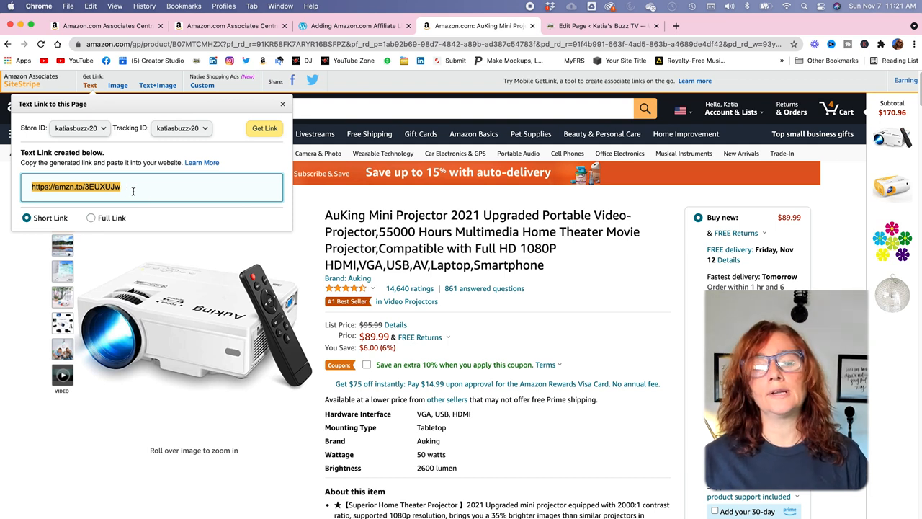
{"action": "left_click", "coordinate": [602, 26]}
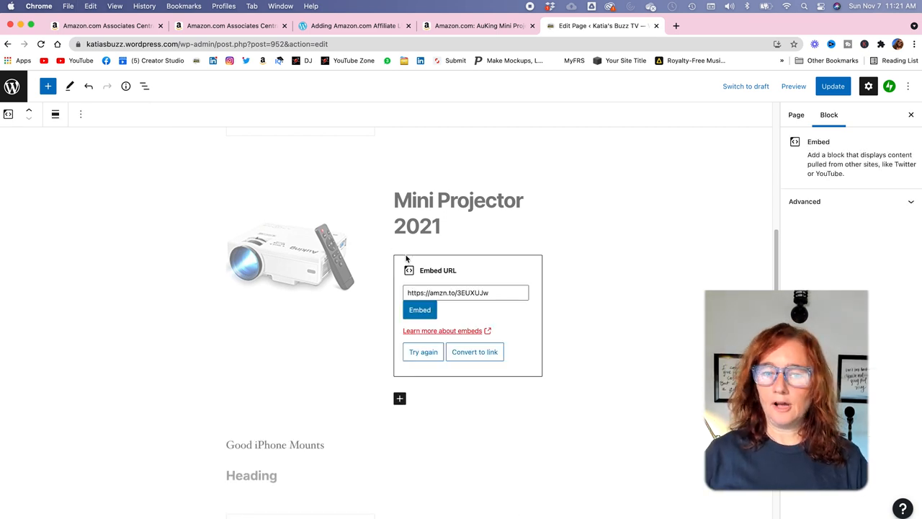
{"action": "mouse_move", "coordinate": [490, 257]}
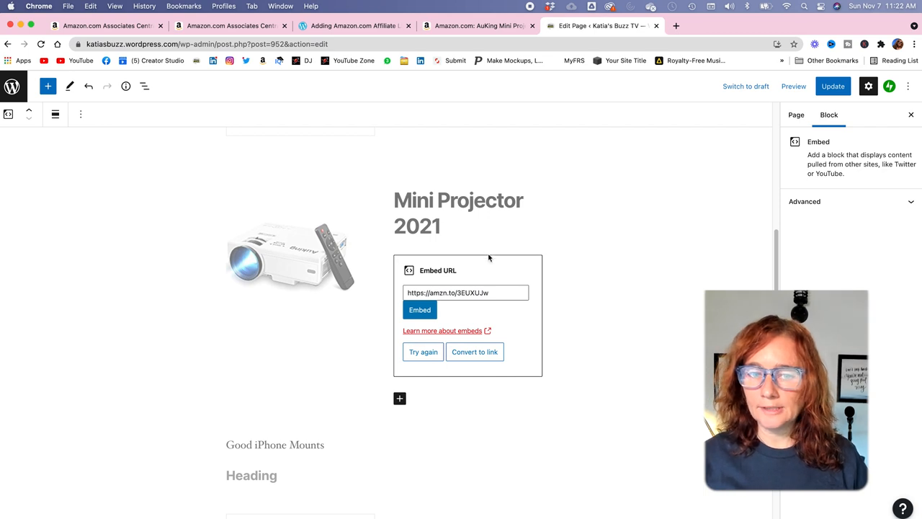
{"action": "mouse_move", "coordinate": [438, 364]}
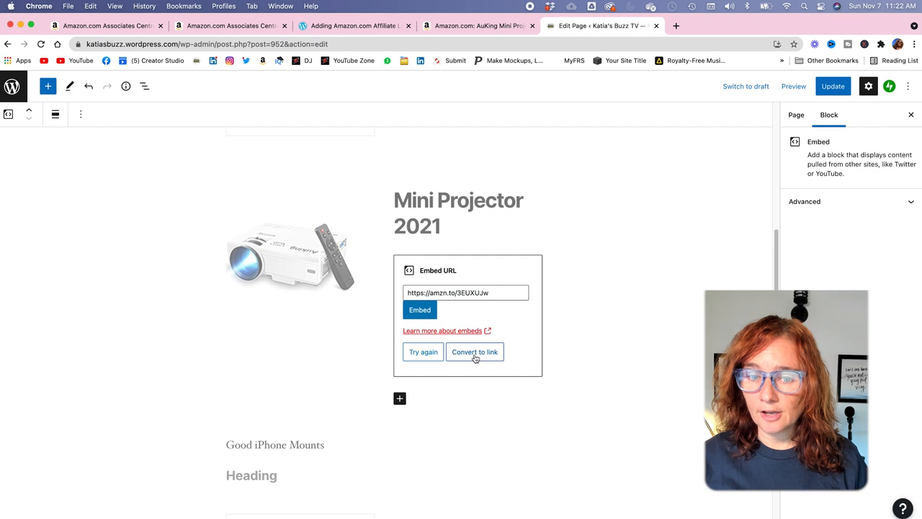
Convert the embed into a plain short link opening in a new tab, then switch to Amazon Associates reports.
{"action": "left_click", "coordinate": [474, 352]}
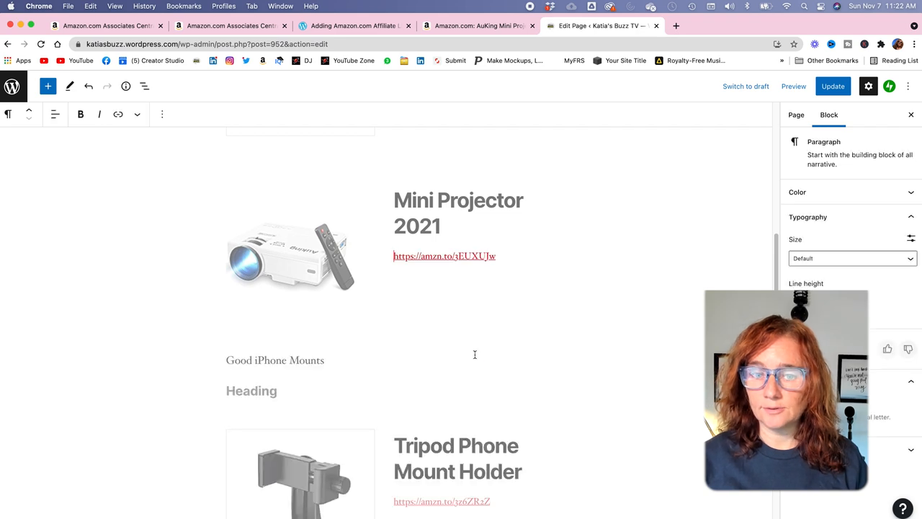
{"action": "left_click", "coordinate": [444, 256]}
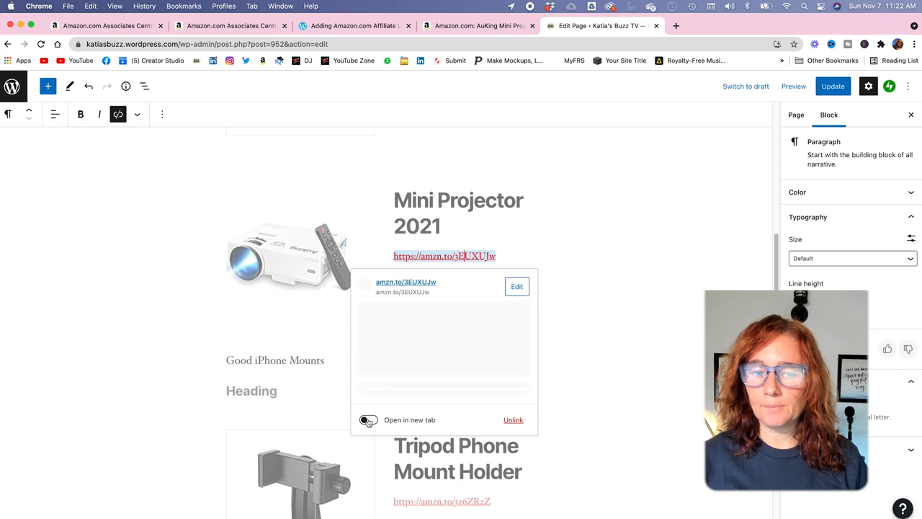
{"action": "left_click", "coordinate": [454, 318]}
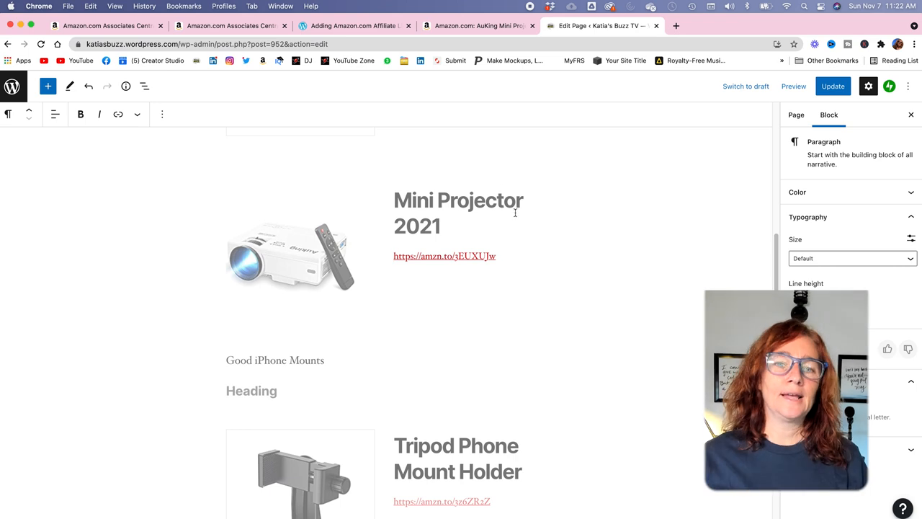
{"action": "left_click", "coordinate": [230, 26]}
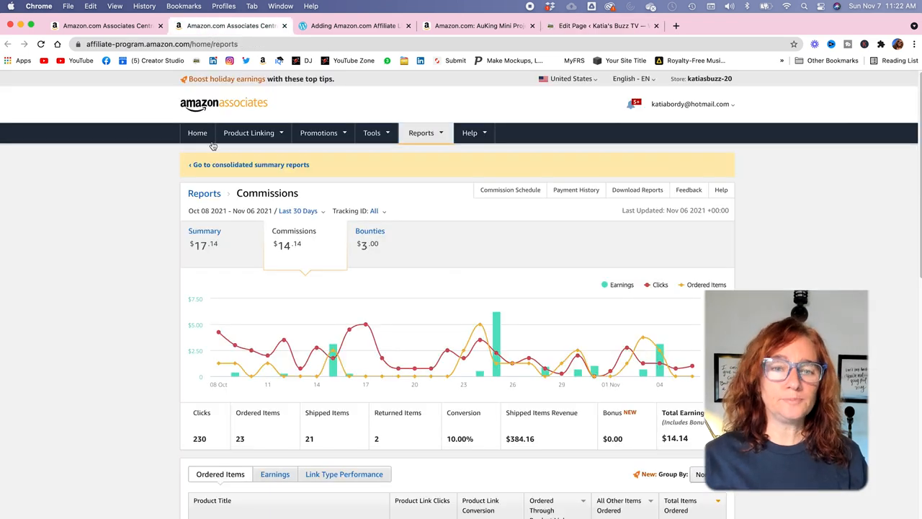
{"action": "mouse_move", "coordinate": [136, 384]}
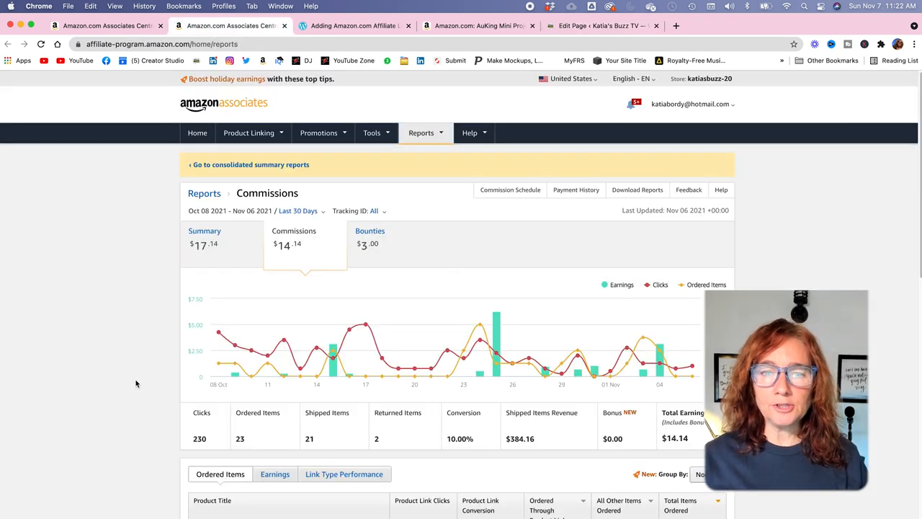
{"action": "mouse_move", "coordinate": [178, 376]}
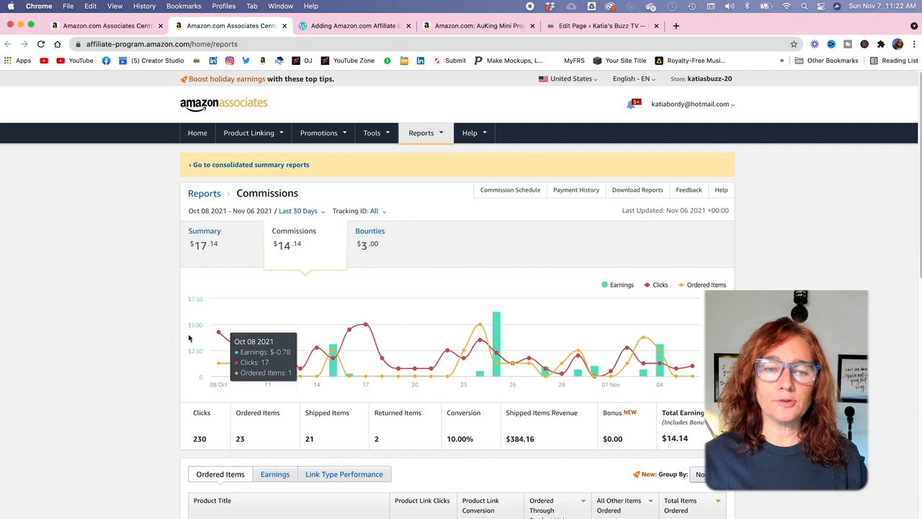
{"action": "scroll", "scroll_direction": "down", "scroll_amount": 3}
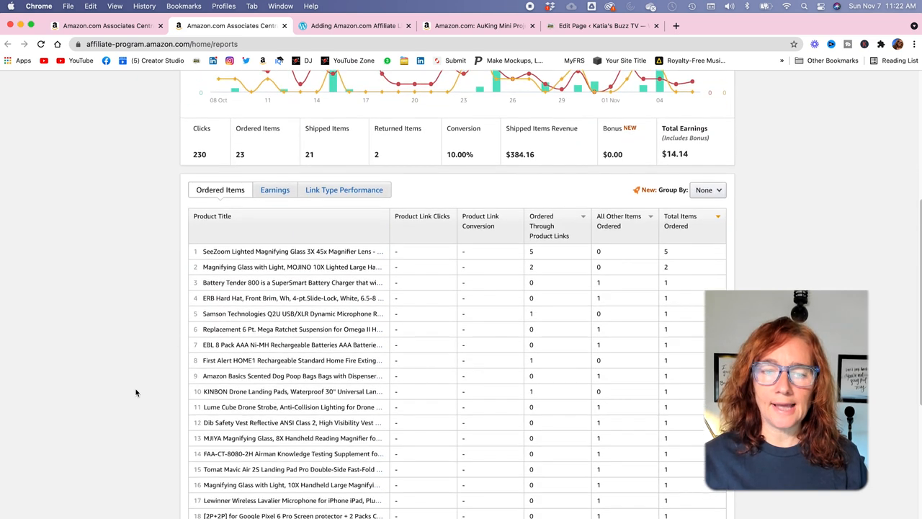
{"action": "scroll", "scroll_direction": "down", "scroll_amount": 3}
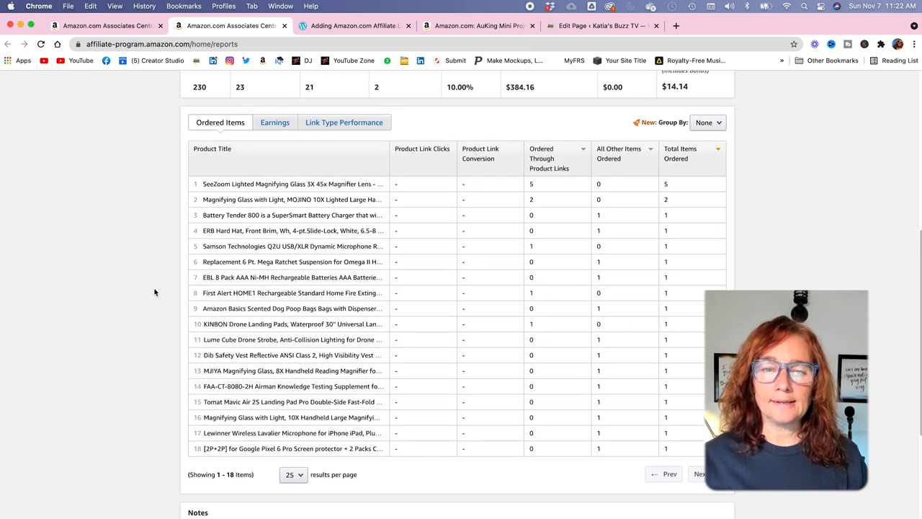